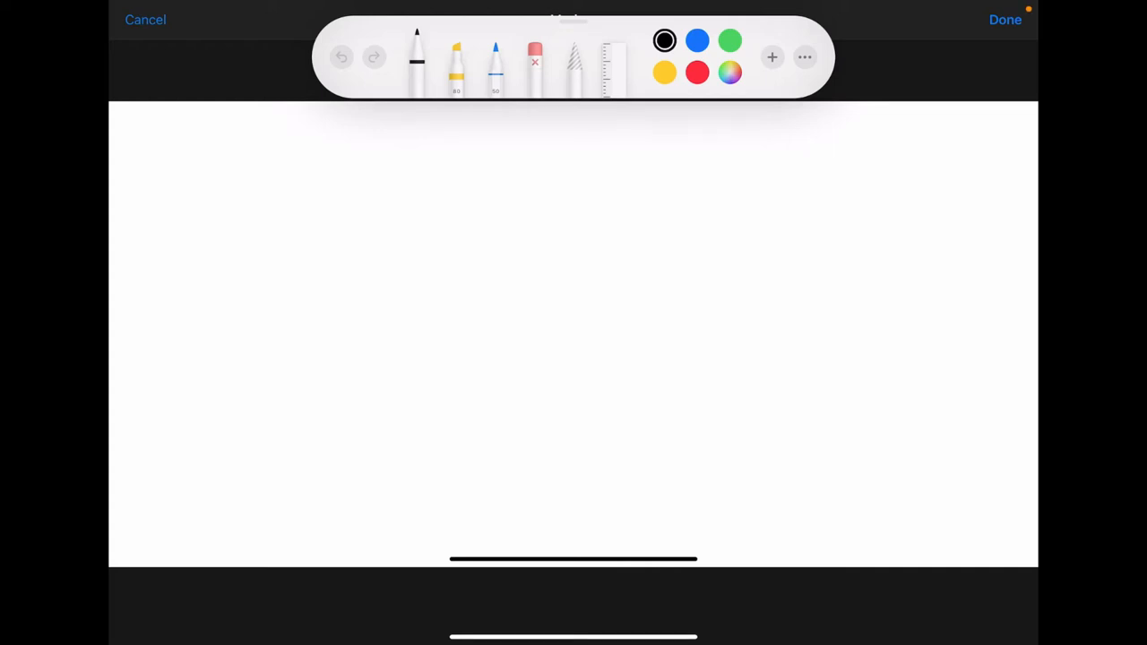
Show the ruler guide and stand it vertically near the left of the page.
click(612, 57)
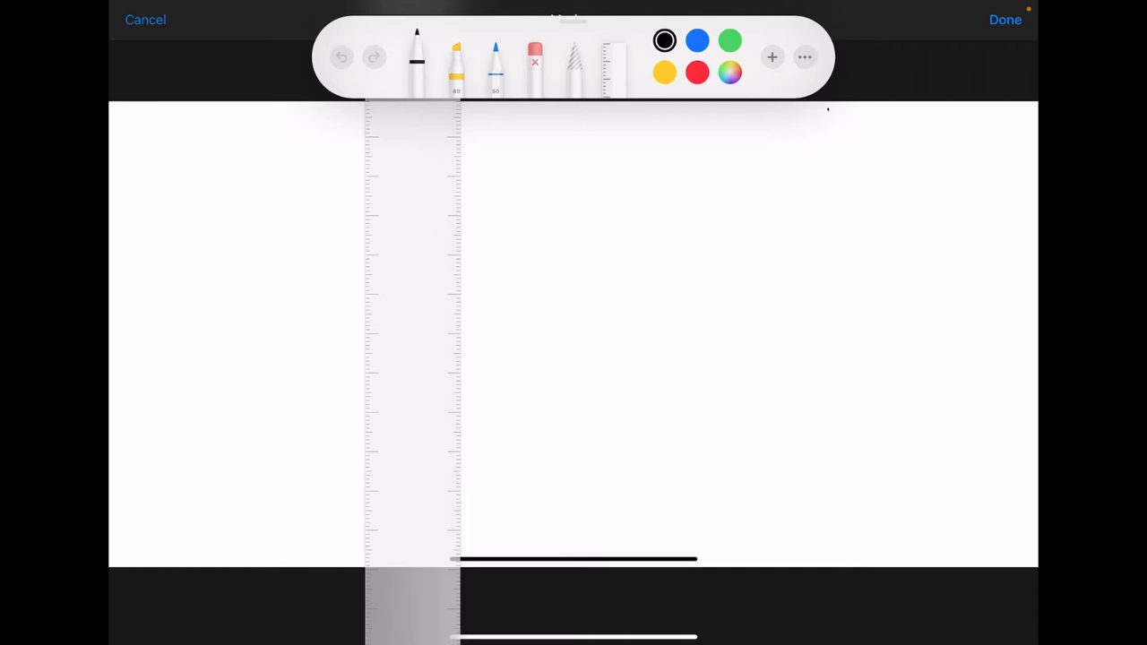
Write '1 litre = 1000ml' at the top right with '1000ml' underlined.
drag(826, 122, 869, 125)
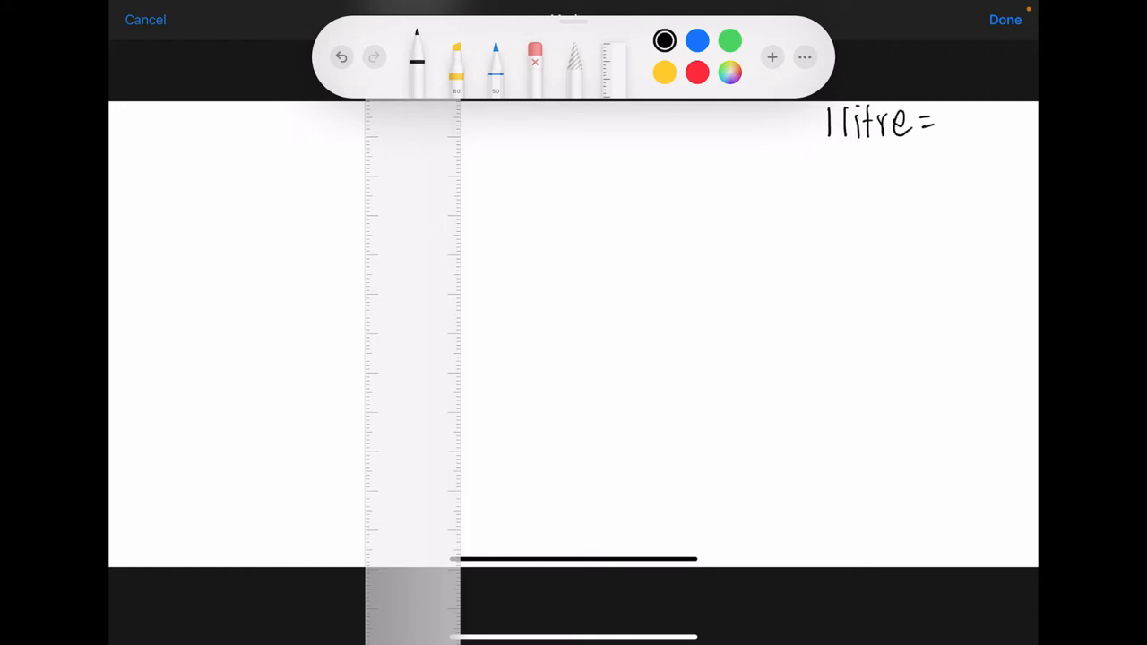
drag(941, 125, 976, 126)
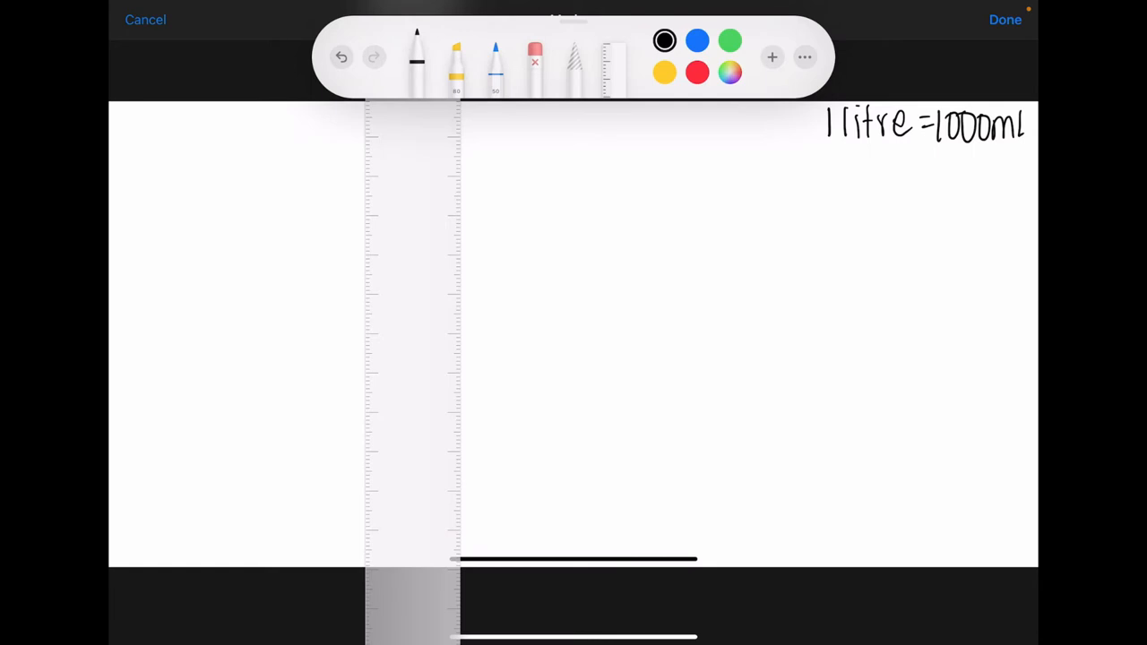
drag(922, 154, 1030, 151)
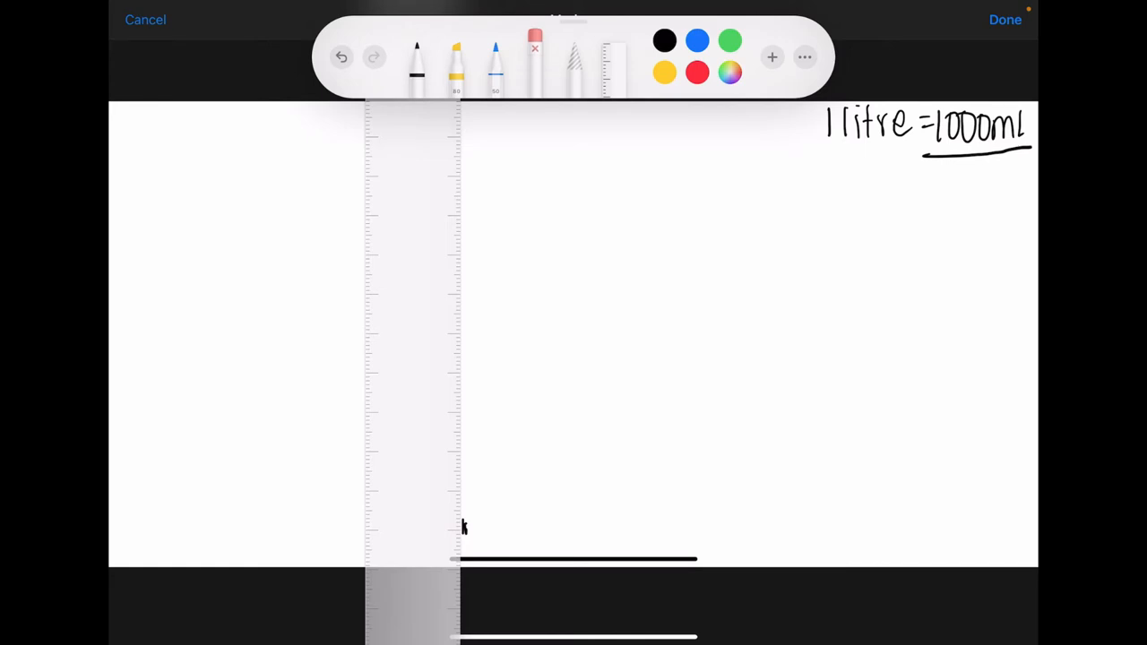
With the black pen, label the scale 100mL, 200, 300 and 400mL from the bottom up.
click(416, 54)
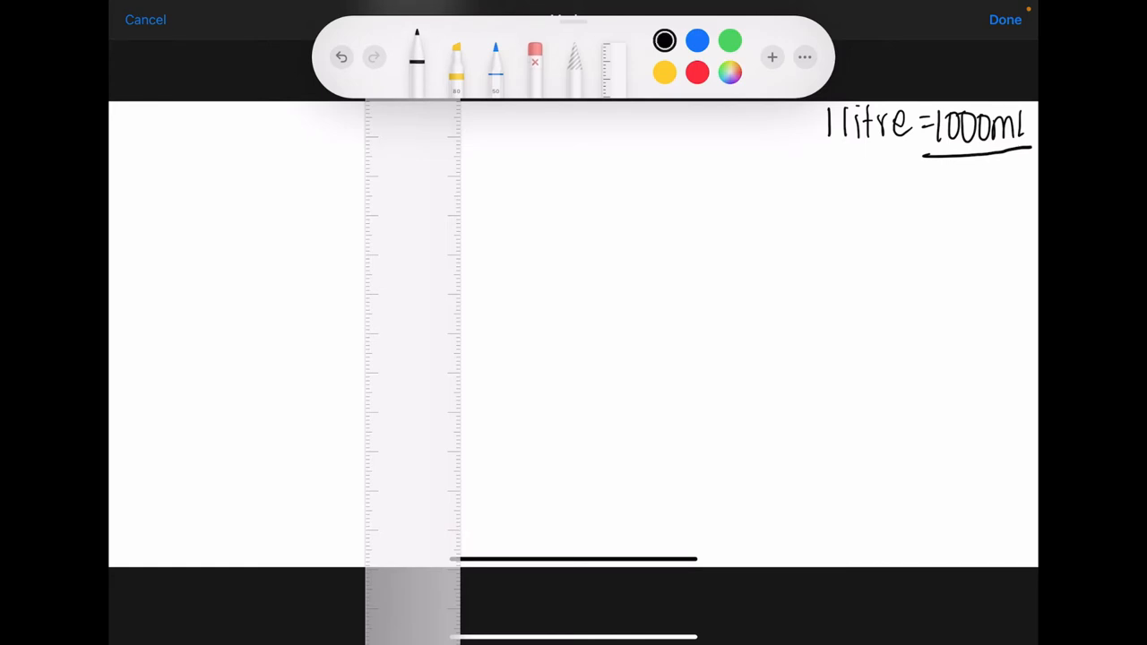
drag(464, 523, 464, 538)
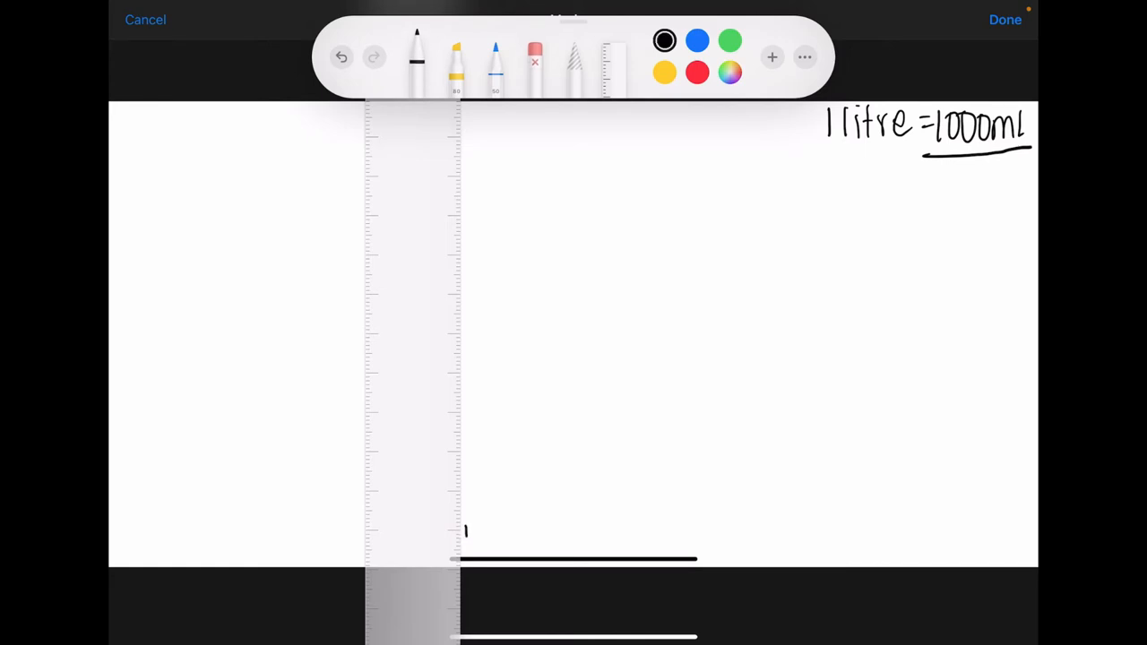
text(100M)
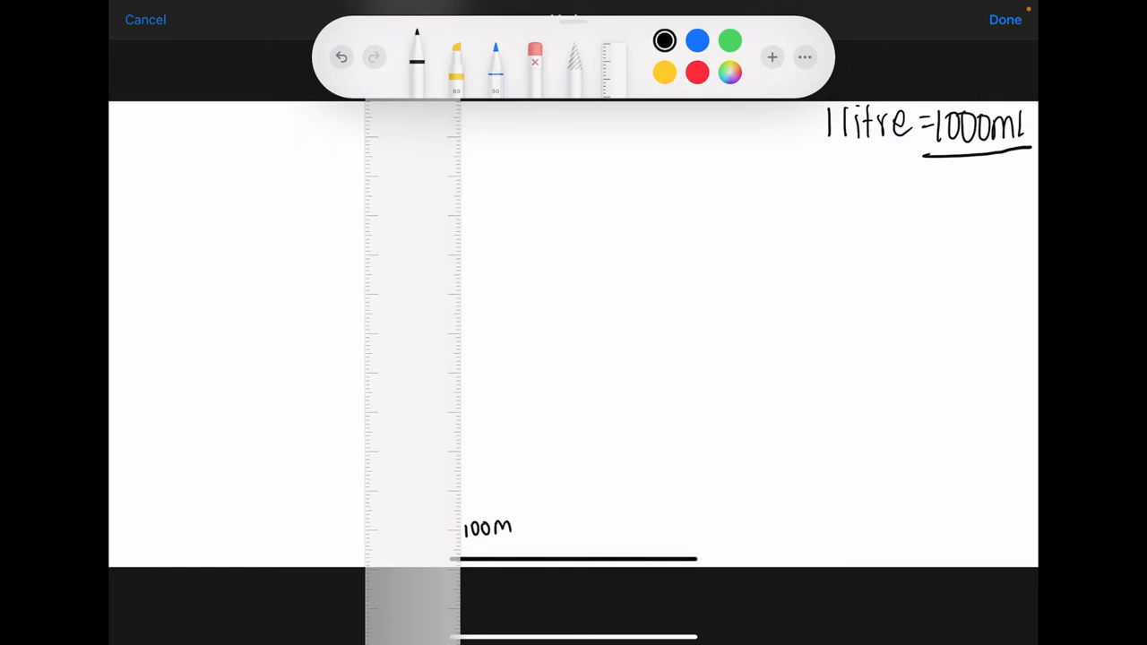
text(200)
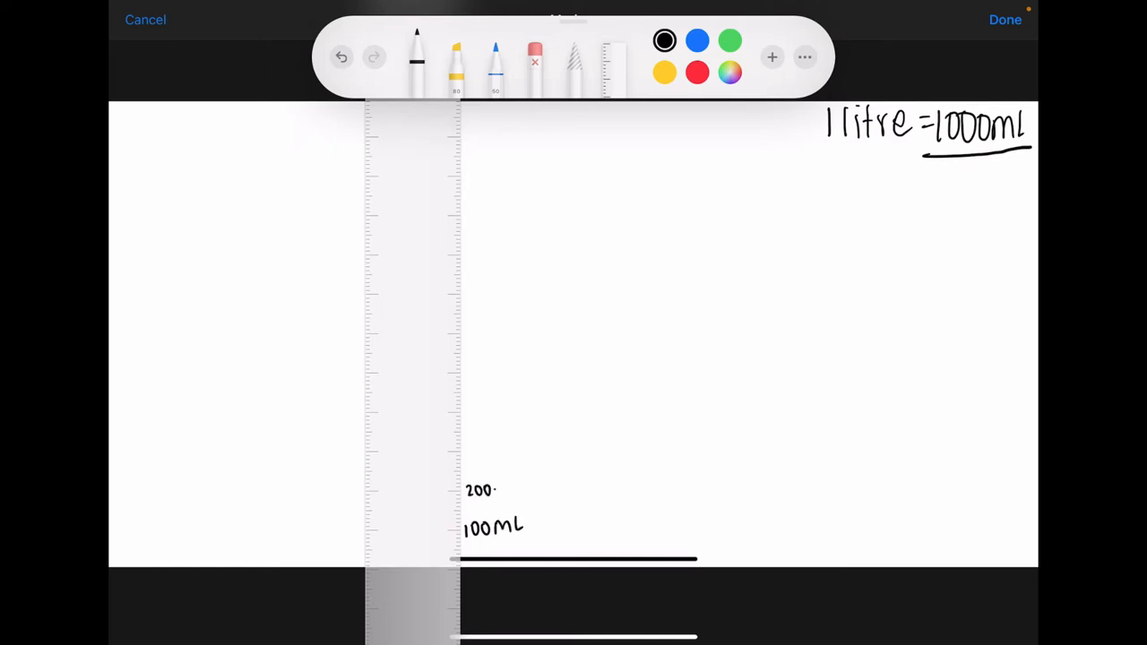
text(300mL)
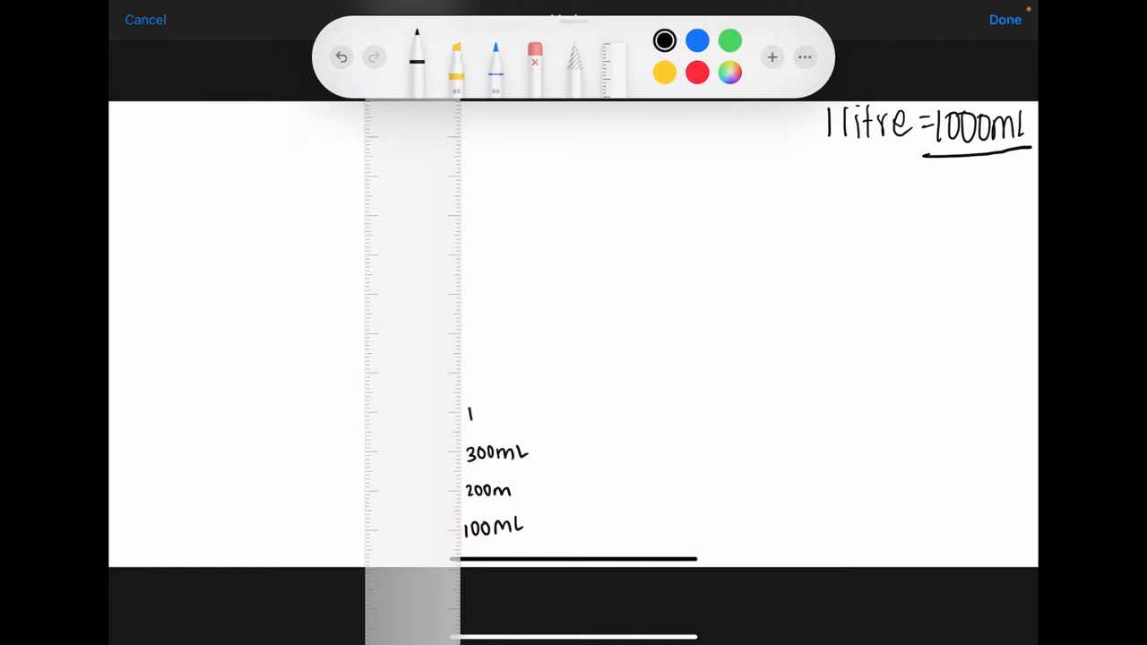
text(400mL)
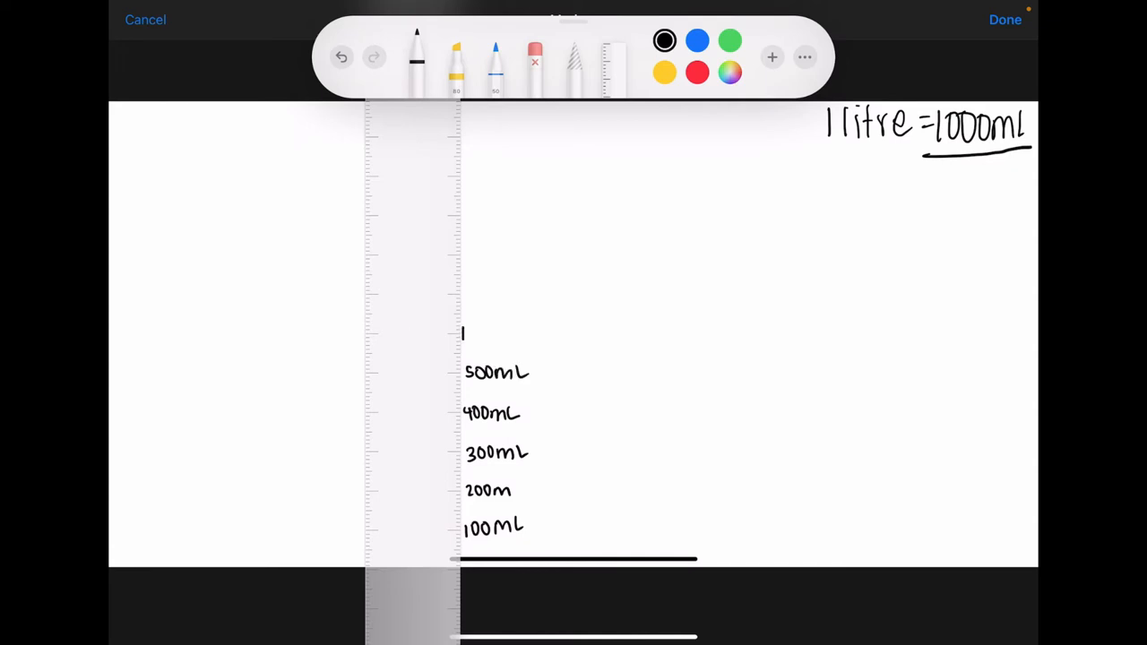
Continue the labels 600mL through 900mL, erasing a stray mark above 700mL.
click(473, 333)
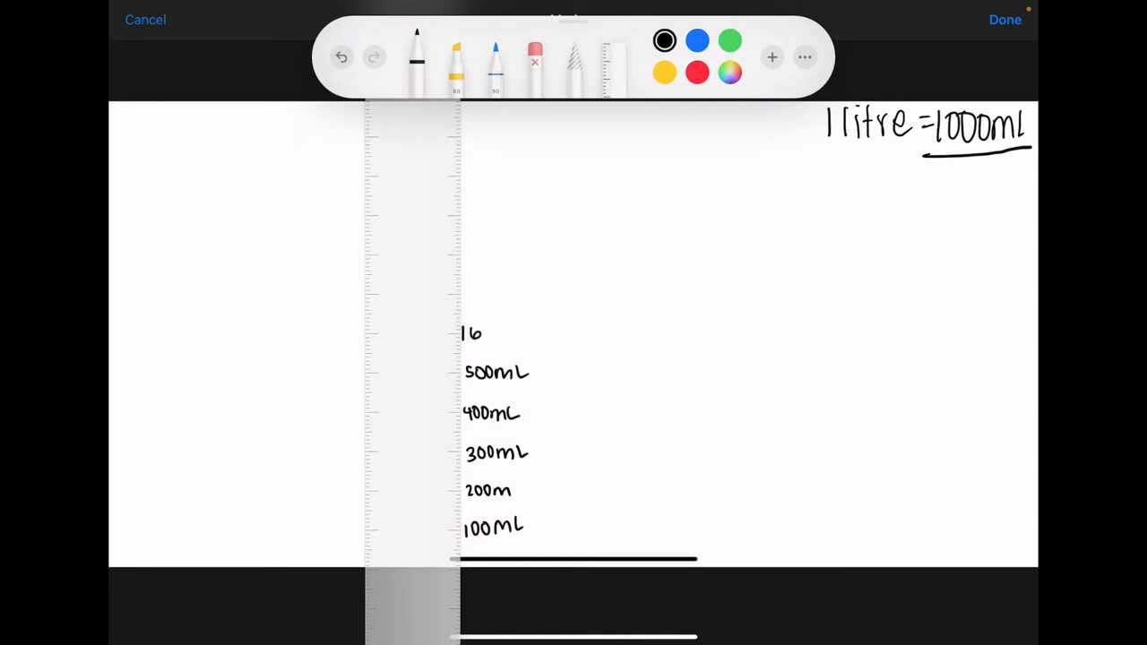
text(00mL)
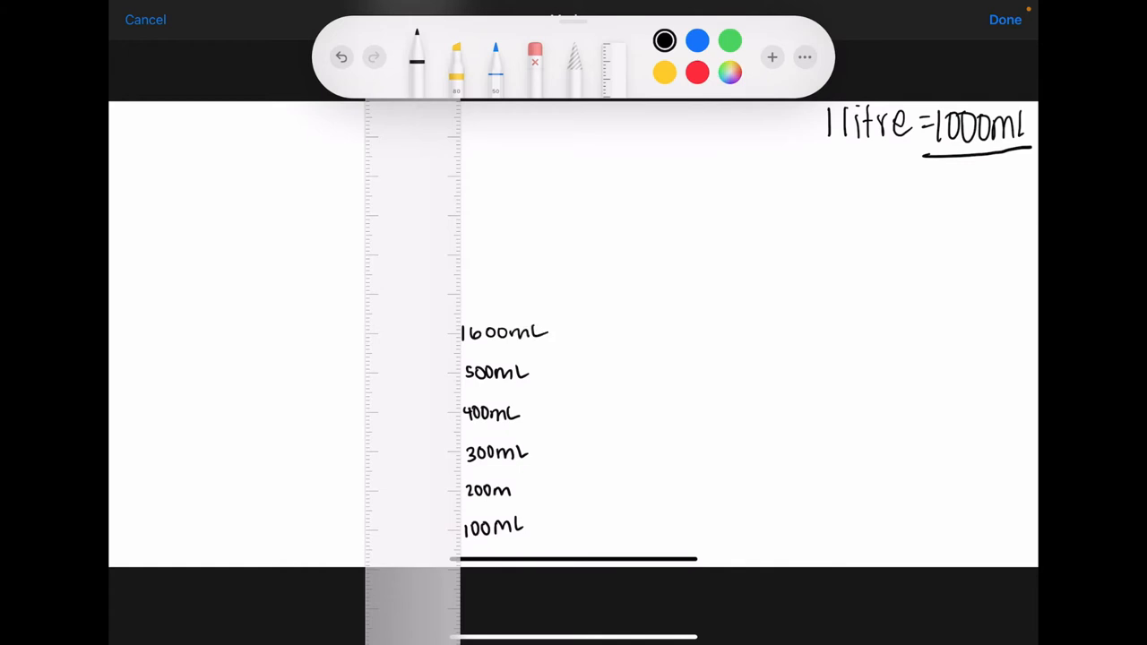
click(534, 57)
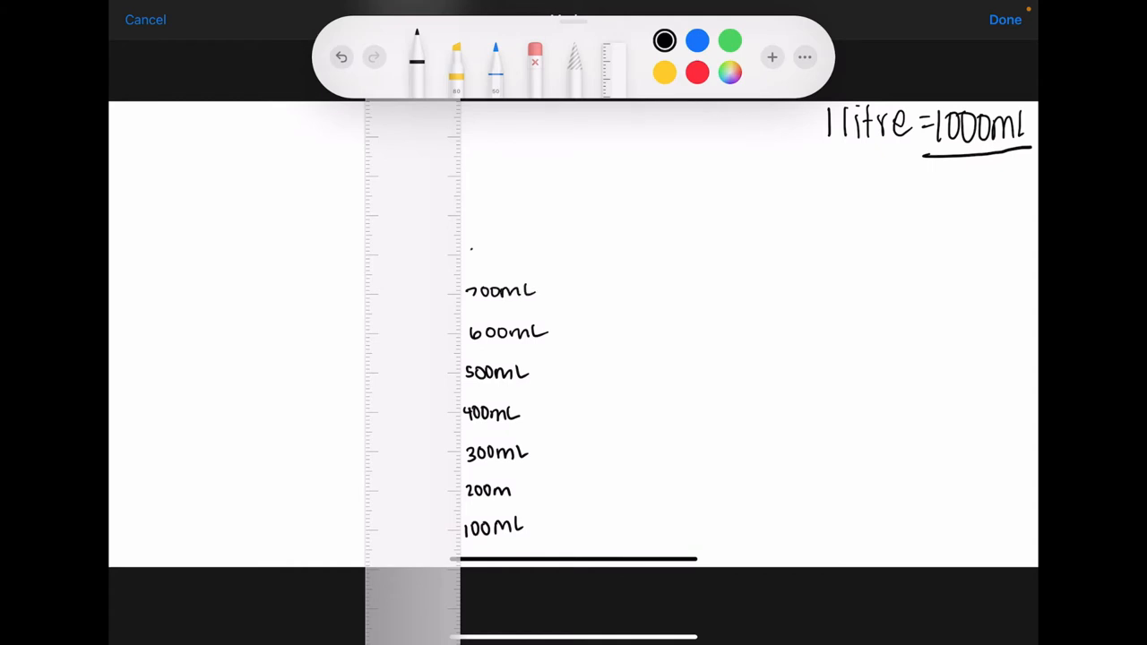
click(462, 254)
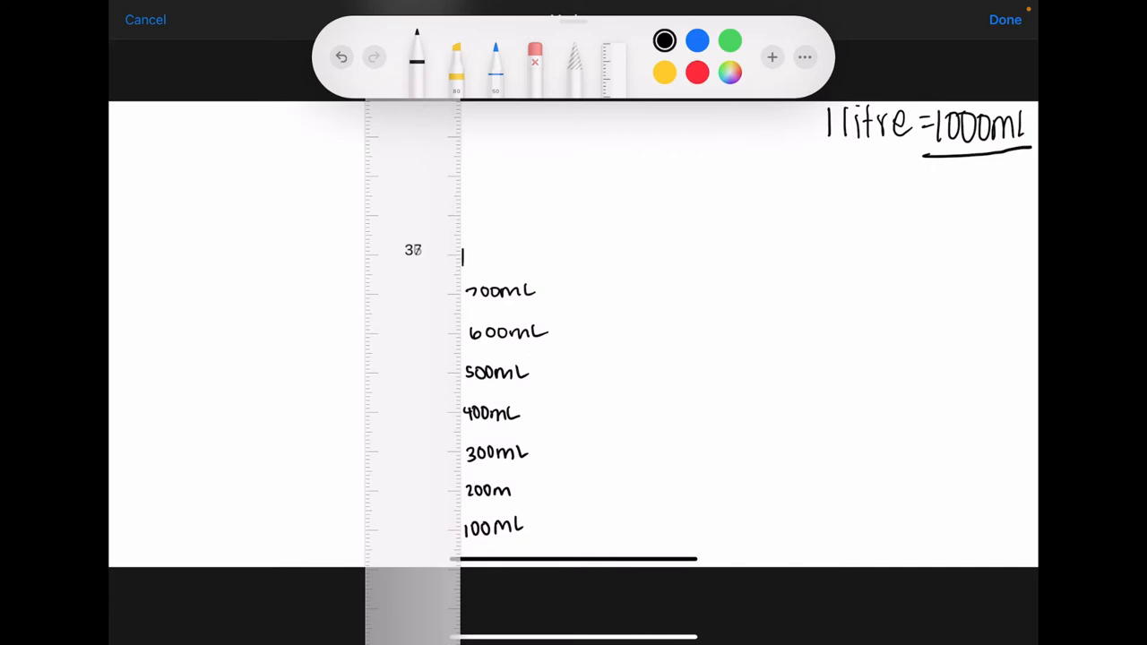
click(534, 58)
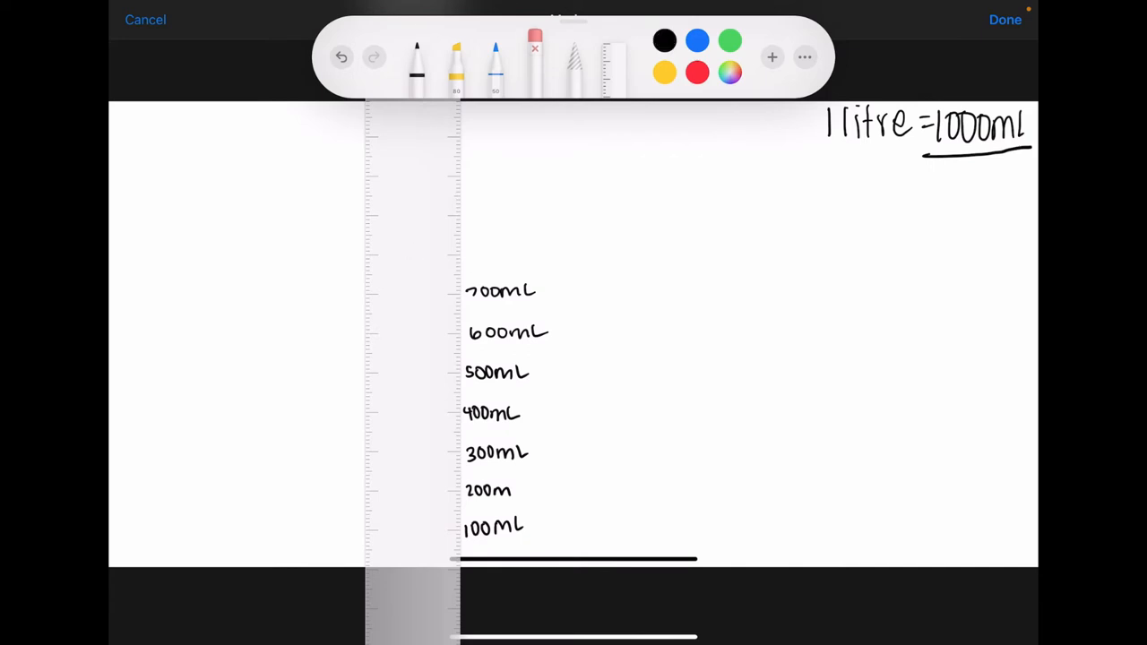
text(800mL)
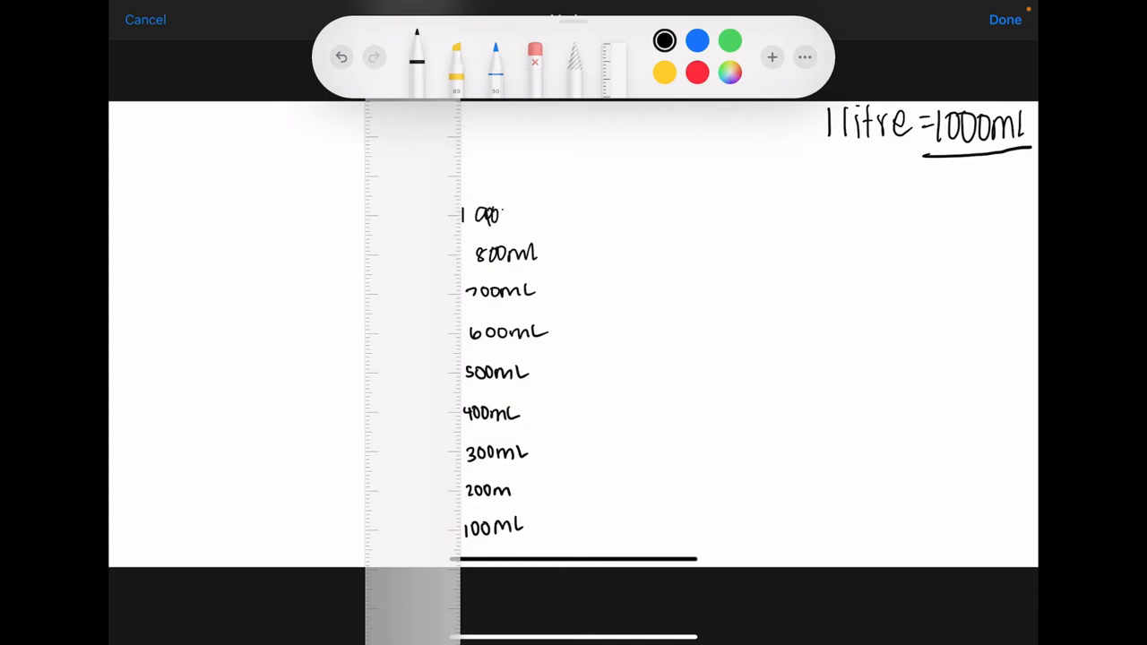
click(511, 215)
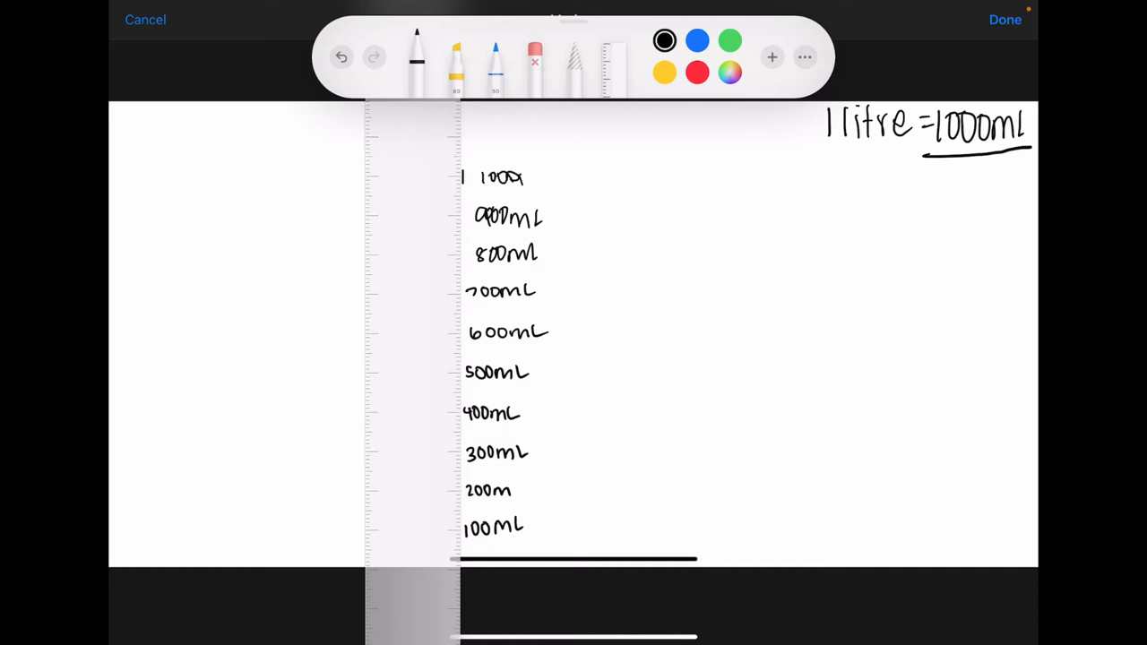
Erase the stray mark by 1000, then draw the vertical line with ticks at each label.
drag(523, 178, 545, 177)
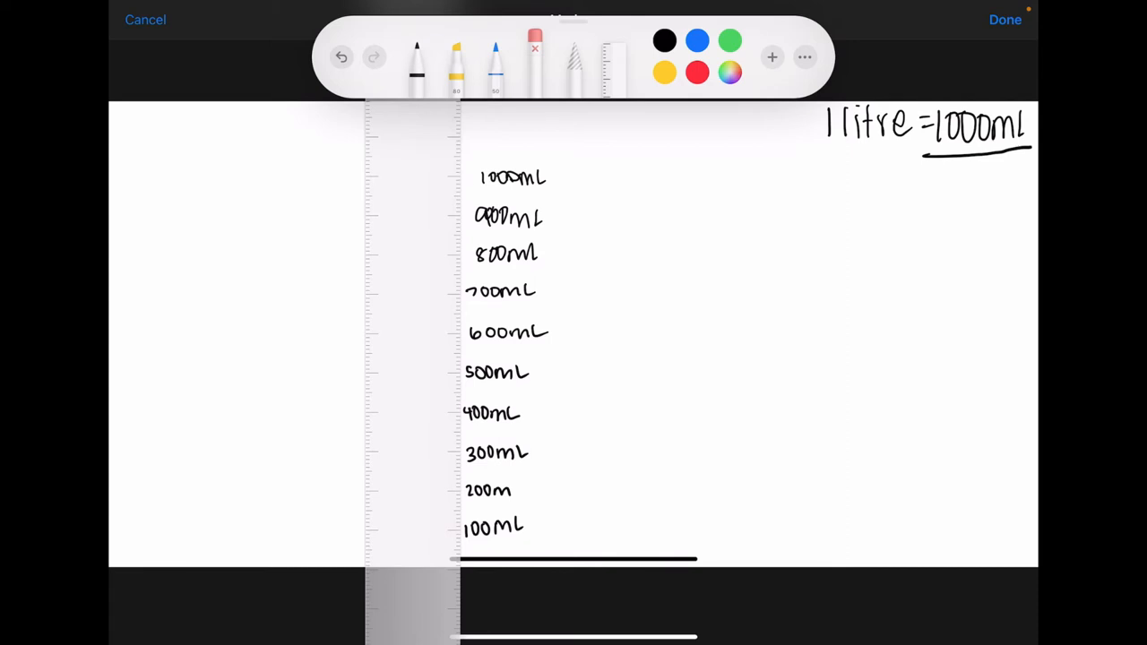
click(729, 39)
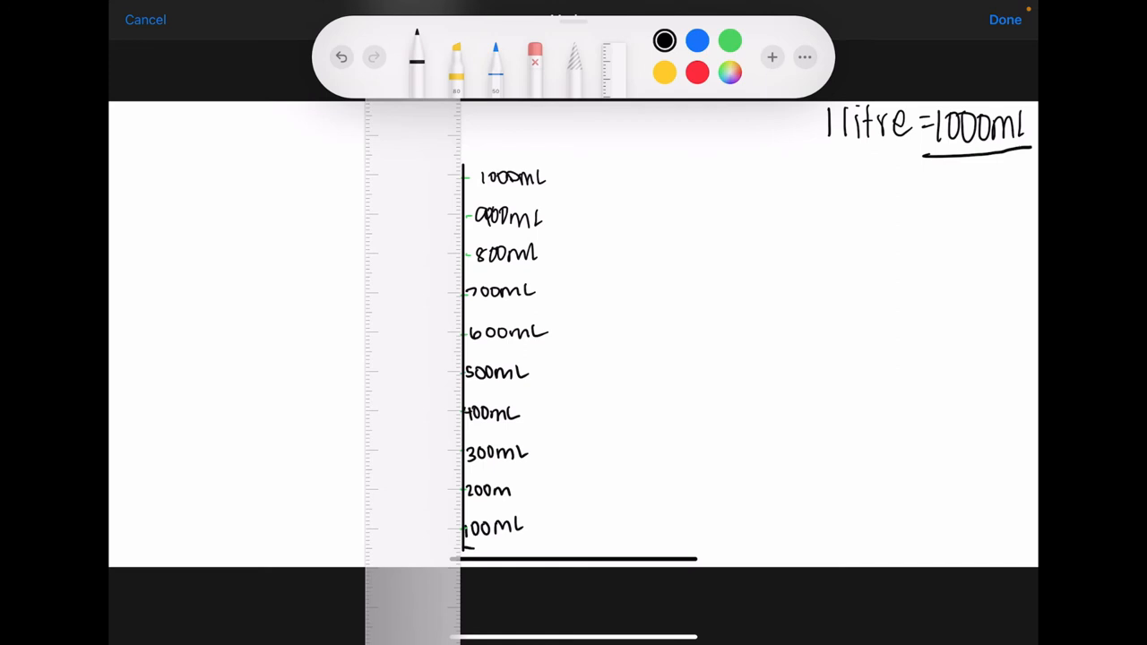
Add in-between labels 50mL to 950mL, draw the jug's right side and base, and pick green ink.
click(480, 544)
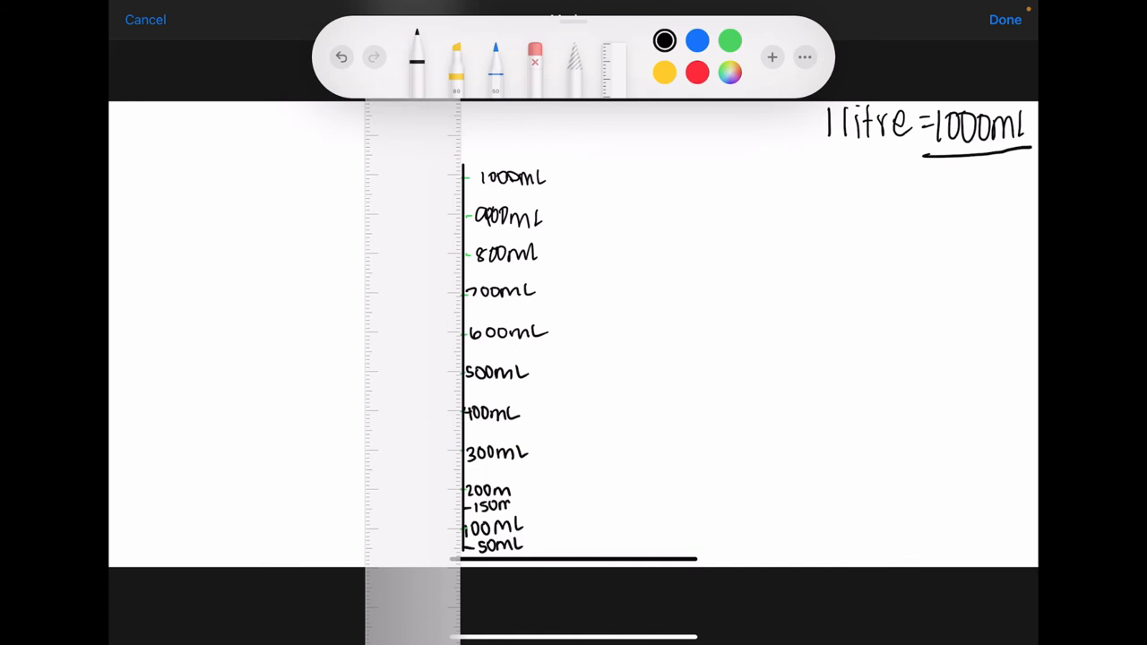
click(517, 503)
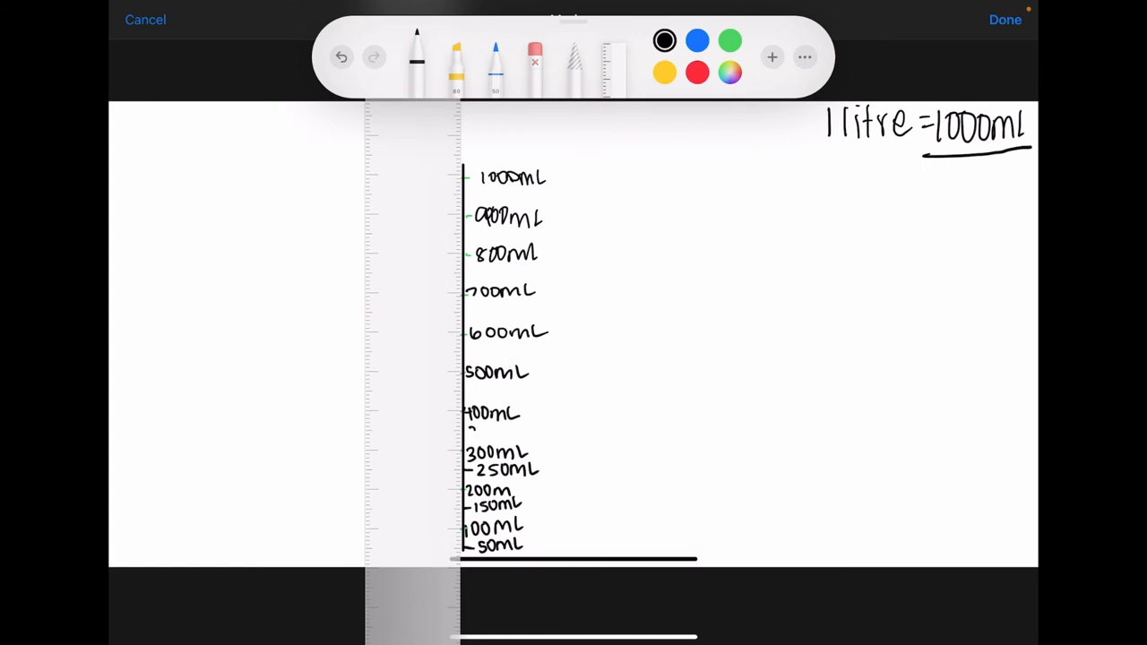
text(350mL)
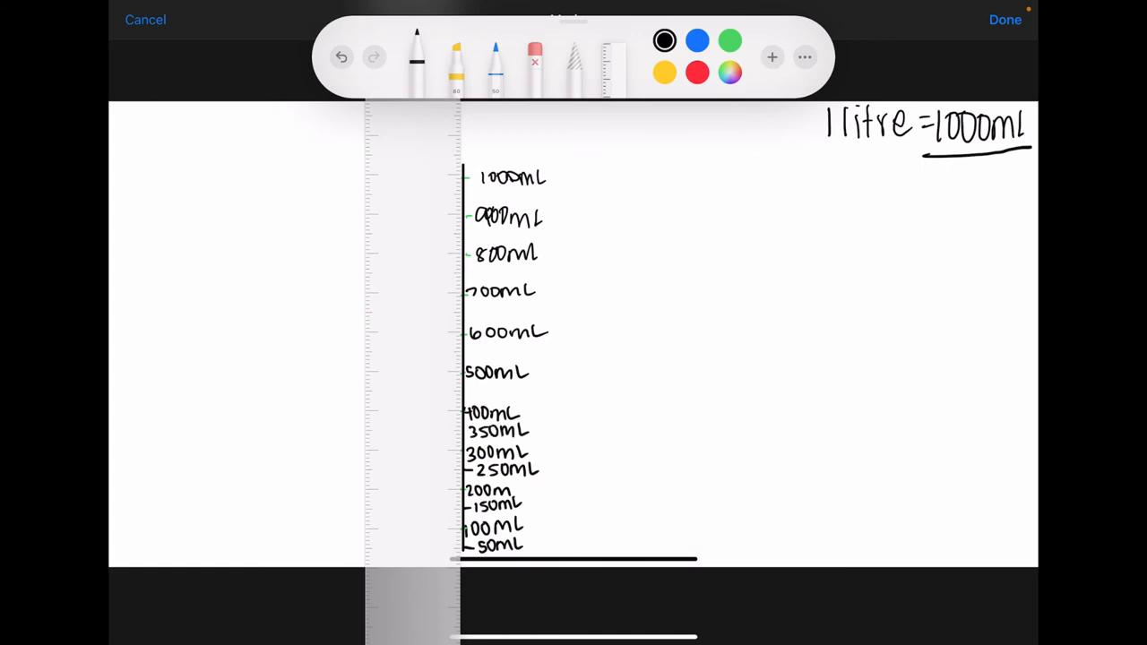
drag(466, 391, 505, 390)
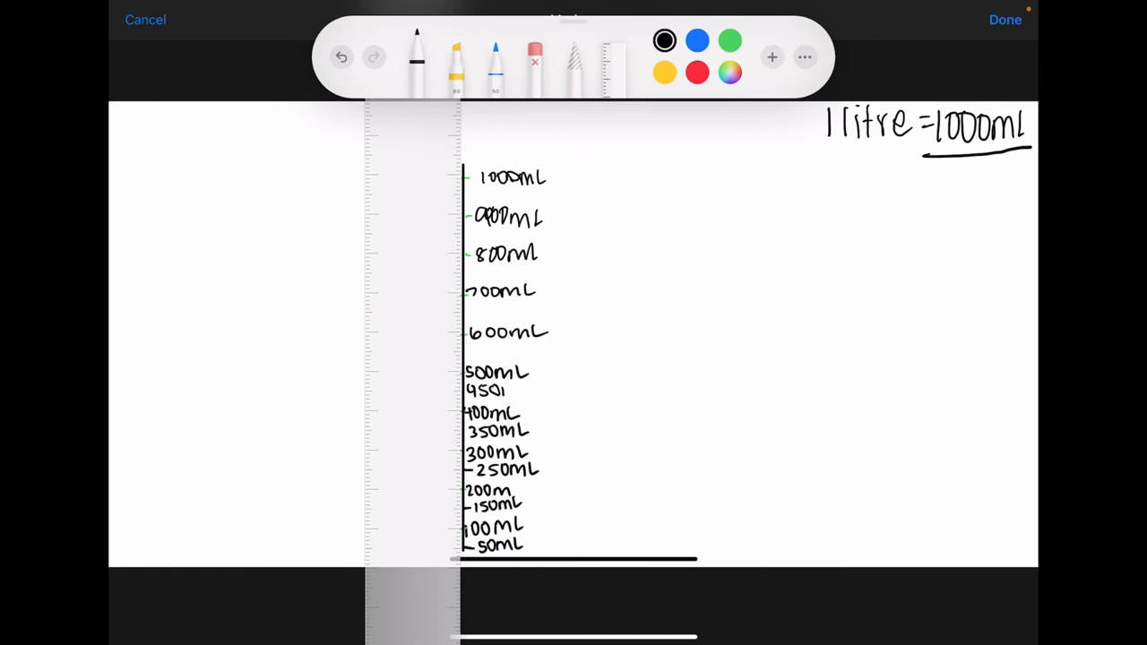
text(55)
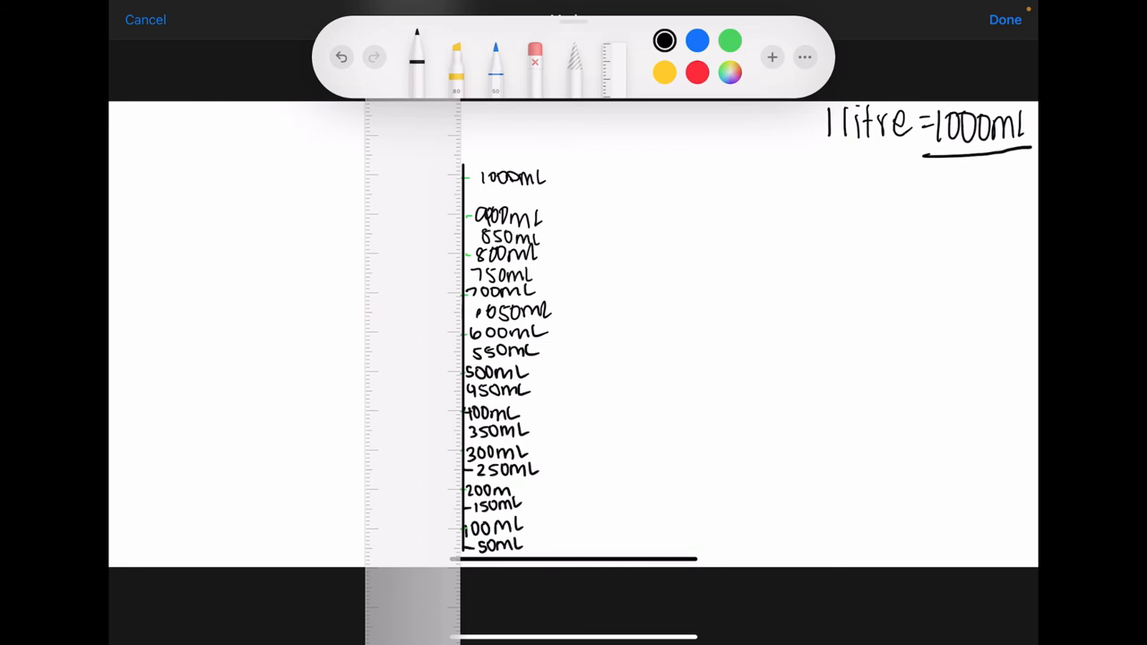
text(950n)
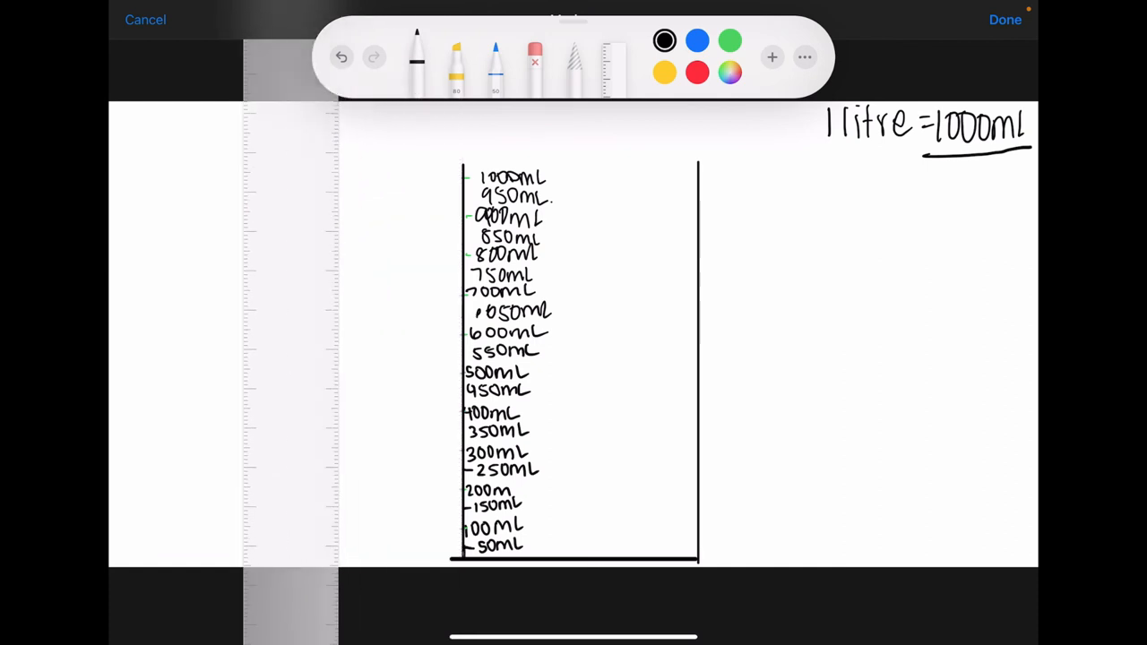
click(729, 40)
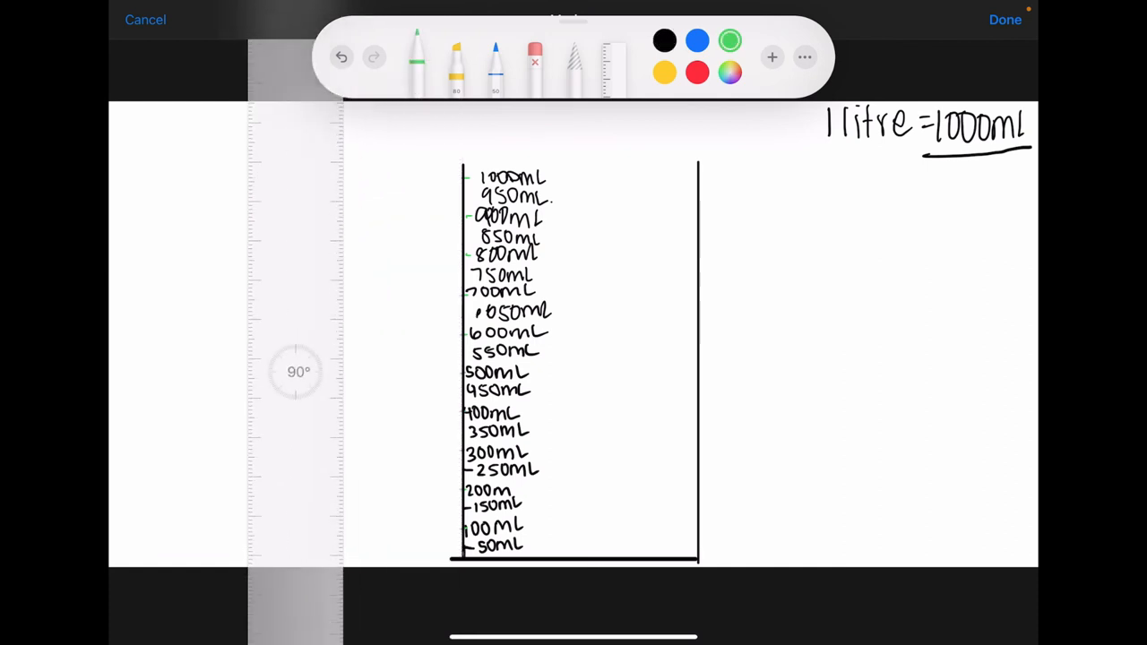